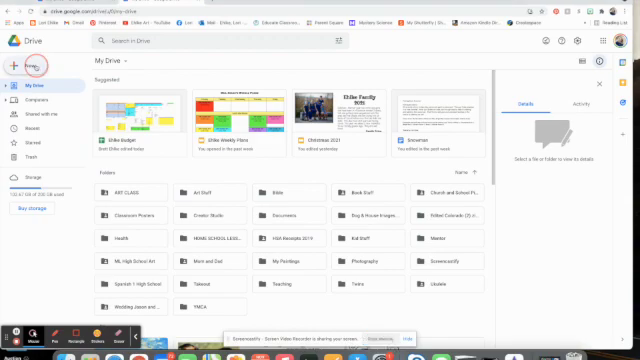
Step: Create a blank Google Slides presentation from Google Drive's New menu
{"action": "left_click", "coordinate": [24, 66]}
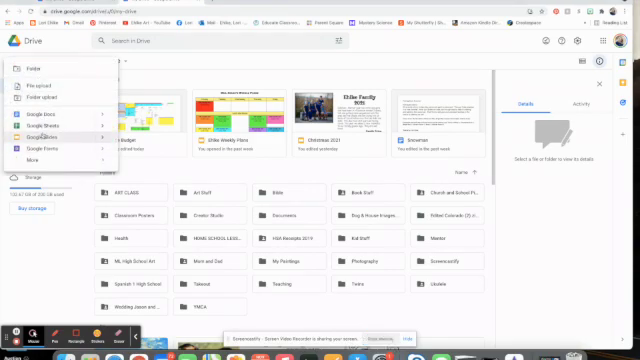
{"action": "left_click", "coordinate": [42, 127]}
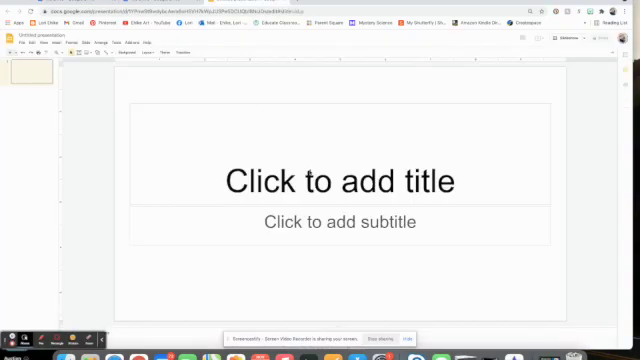
Step: Set the title slide's background colour to solid red
{"action": "left_click", "coordinate": [593, 40]}
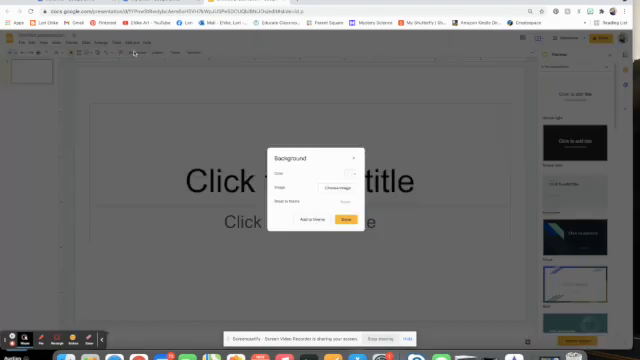
{"action": "left_click", "coordinate": [349, 176]}
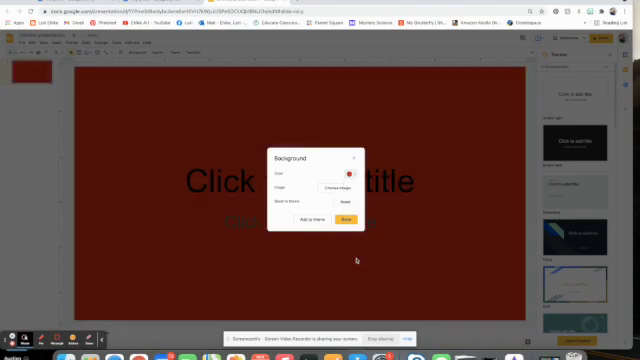
{"action": "left_click", "coordinate": [348, 219]}
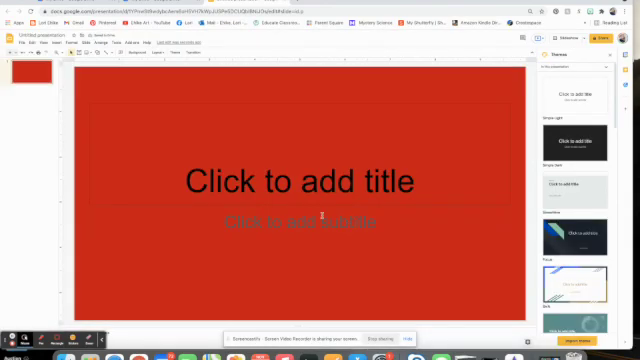
Step: Type the title 'The Shepherds visit Jesus' into the title placeholder
{"action": "left_click", "coordinate": [300, 182]}
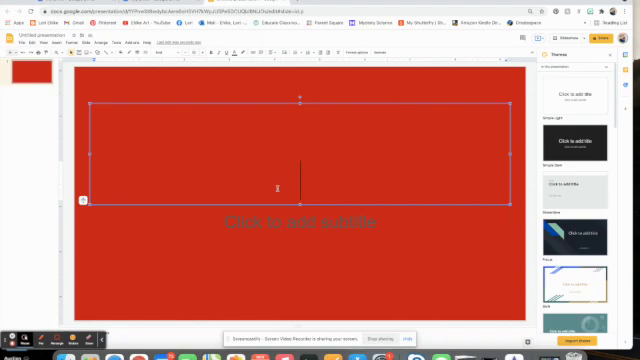
{"action": "type", "text": "The She"}
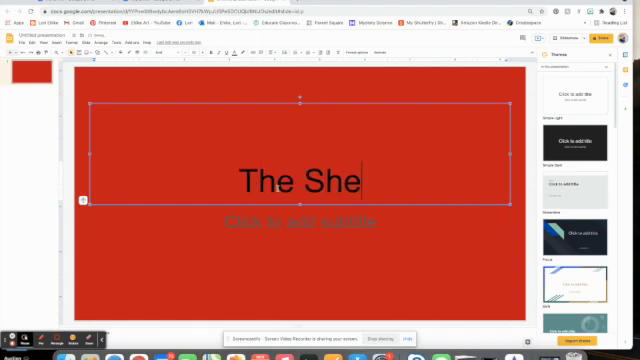
{"action": "type", "text": "pher"}
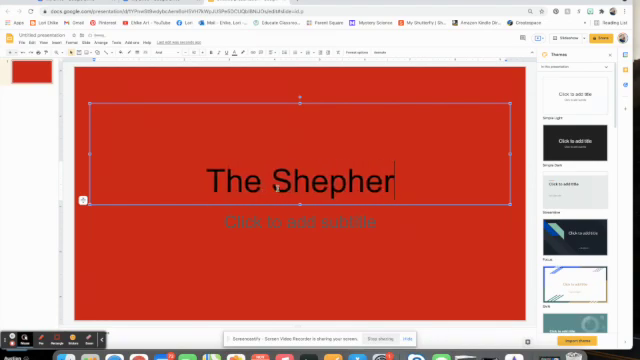
{"action": "type", "text": "ds f"}
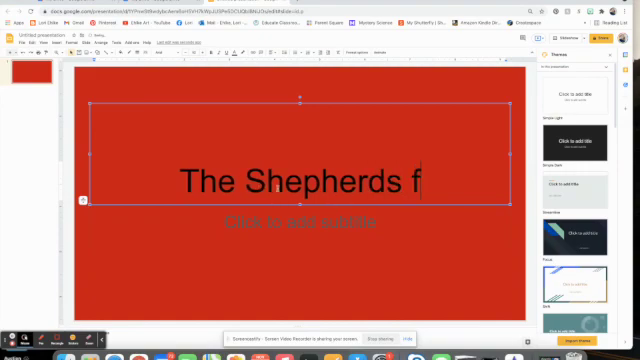
{"action": "type", "text": "visit"}
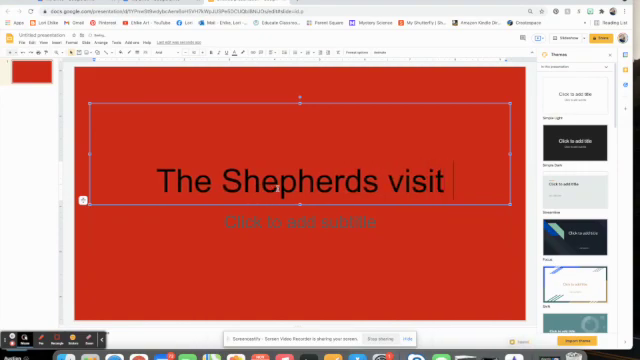
{"action": "type", "text": "Jesus"}
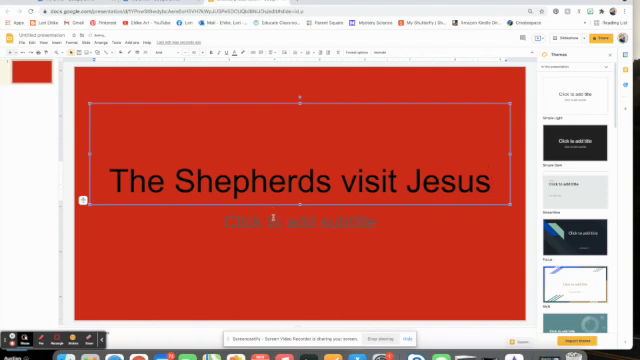
Step: Add the subtitle byline 'By Mrs. Ehlke' and format it
{"action": "left_click", "coordinate": [279, 228]}
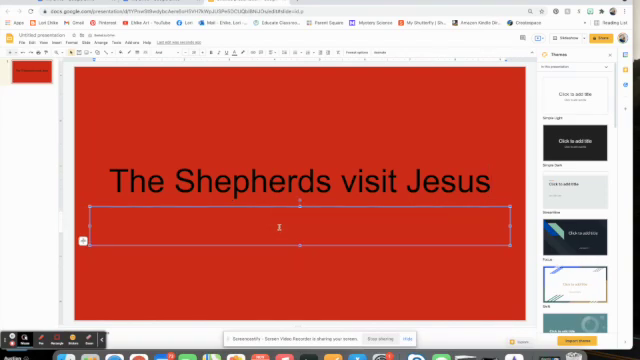
{"action": "type", "text": "By Mrs. E"}
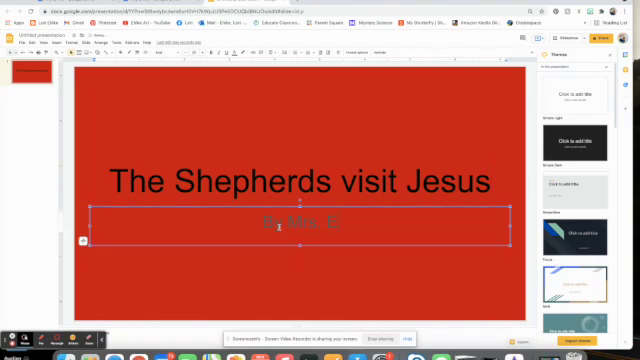
{"action": "double_click", "coordinate": [290, 223]}
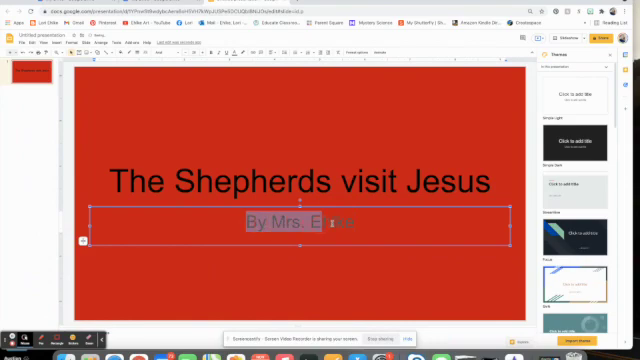
{"action": "left_click", "coordinate": [239, 47]}
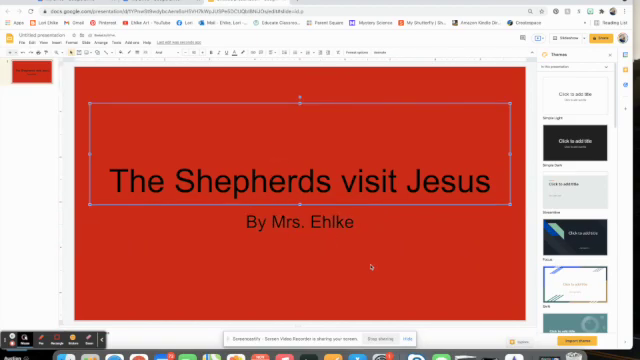
{"action": "left_click", "coordinate": [375, 268]}
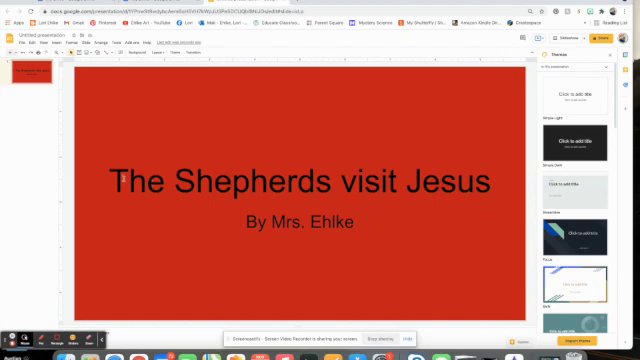
Step: Animate the title to fly in from the left on click
{"action": "left_click", "coordinate": [300, 184]}
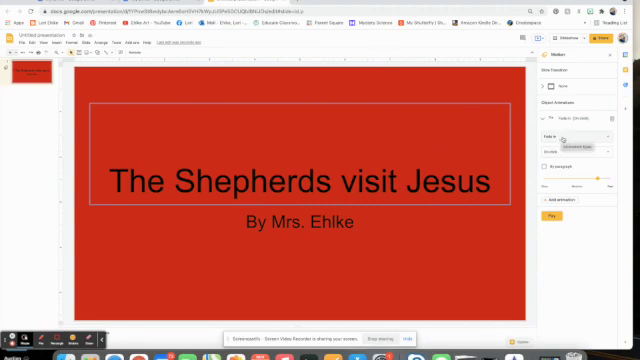
{"action": "left_click", "coordinate": [576, 138]}
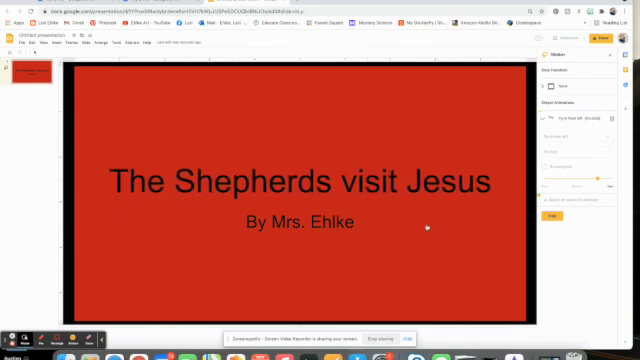
{"action": "mouse_move", "coordinate": [166, 128]}
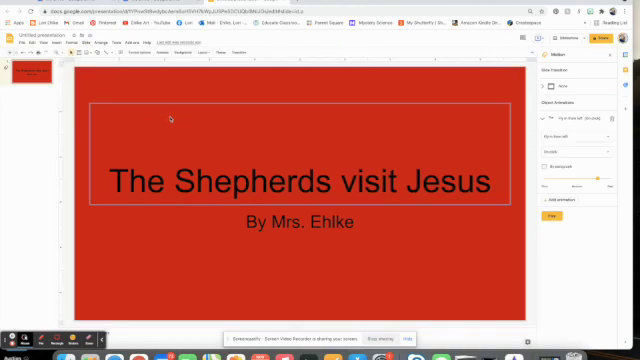
{"action": "left_click", "coordinate": [84, 40]}
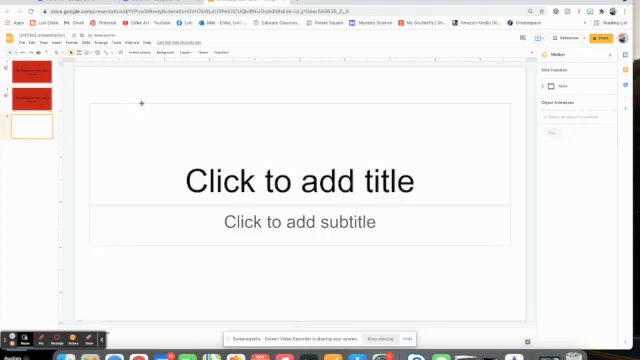
Step: Switch the new third slide to a blank layout without placeholders
{"action": "left_click", "coordinate": [188, 46]}
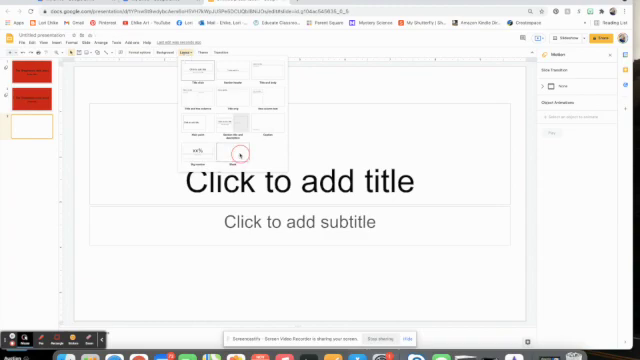
{"action": "left_click", "coordinate": [227, 149]}
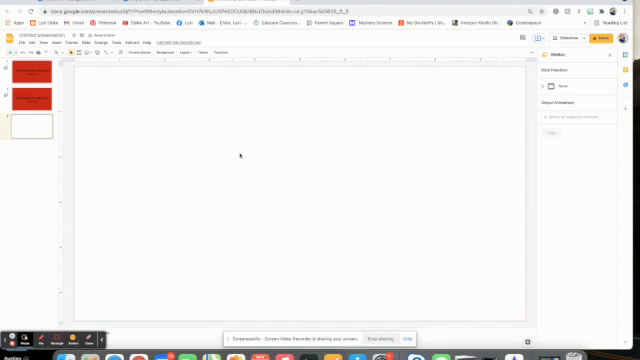
{"action": "mouse_move", "coordinate": [205, 183]}
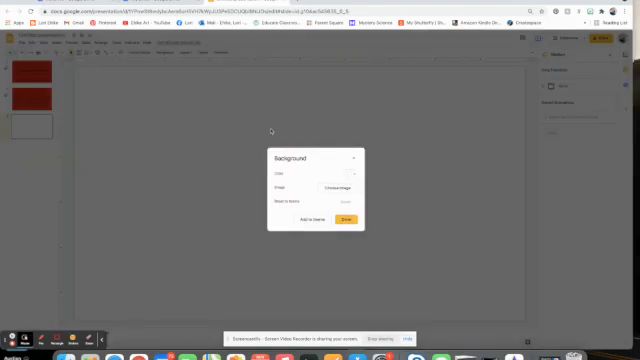
Step: Set the third slide's background to a Milky Way photo from a 'night stars' search
{"action": "left_click", "coordinate": [344, 188]}
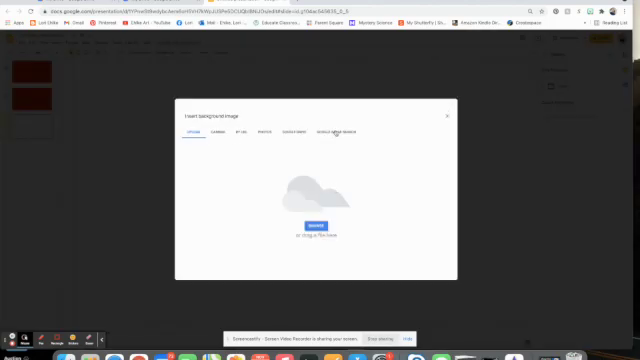
{"action": "left_click", "coordinate": [340, 131]}
{"action": "type", "text": "night stars"}
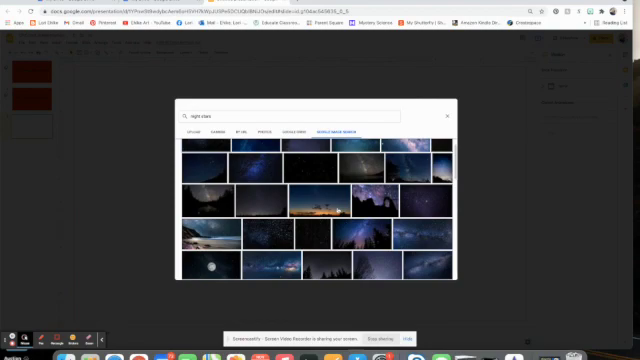
{"action": "scroll", "scroll_direction": "down", "scroll_amount": 3}
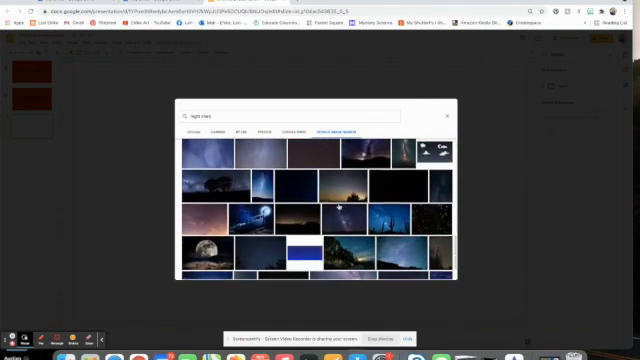
{"action": "scroll", "scroll_direction": "down", "scroll_amount": 3}
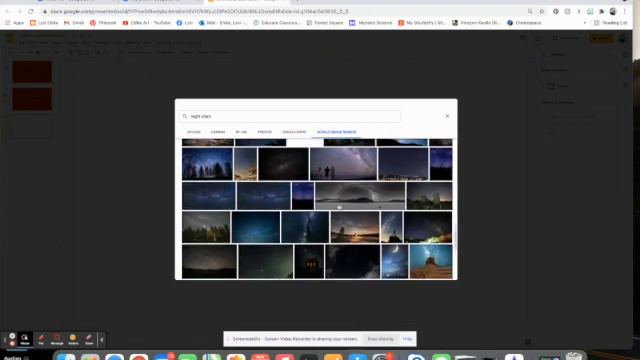
{"action": "scroll", "scroll_direction": "down", "scroll_amount": 3}
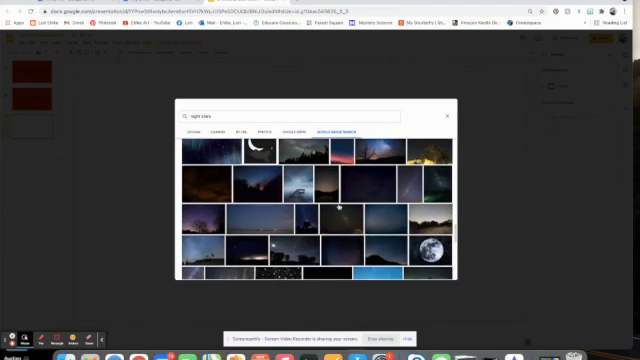
{"action": "scroll", "scroll_direction": "down", "scroll_amount": 3}
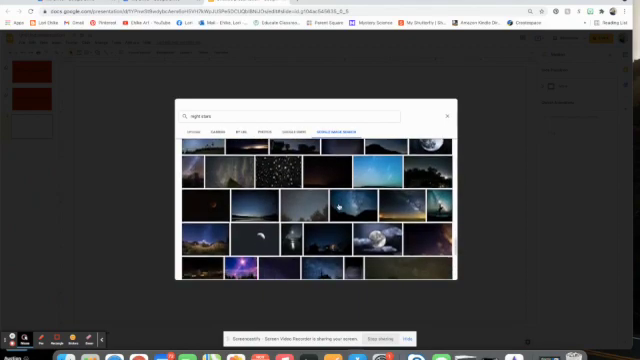
{"action": "scroll", "scroll_direction": "down", "scroll_amount": 3}
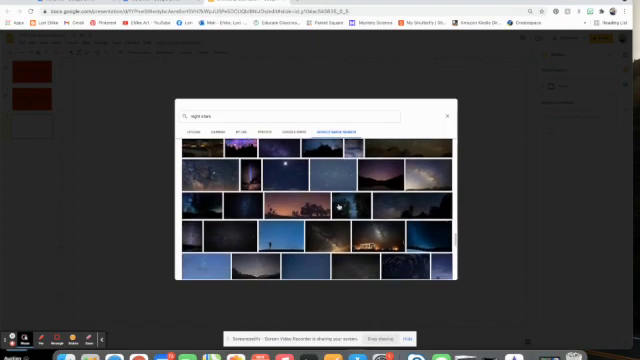
{"action": "scroll", "scroll_direction": "down", "scroll_amount": 3}
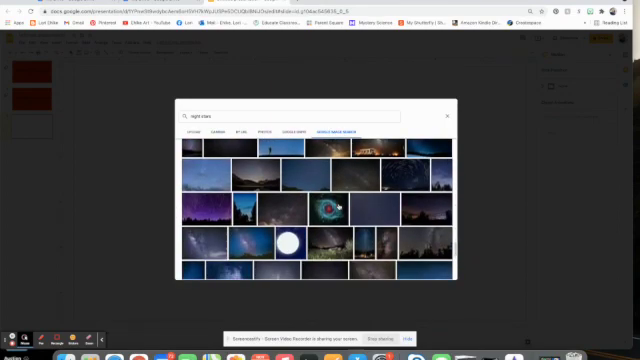
{"action": "scroll", "scroll_direction": "down", "scroll_amount": 3}
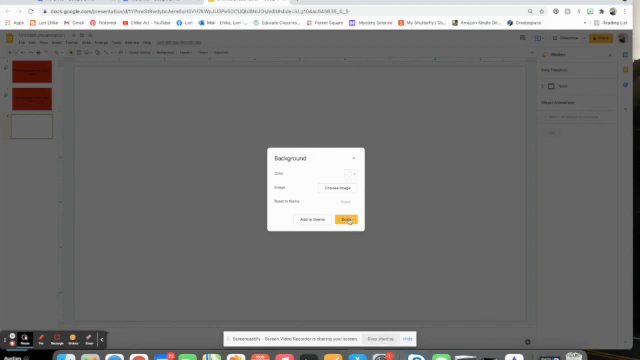
{"action": "left_click", "coordinate": [345, 221]}
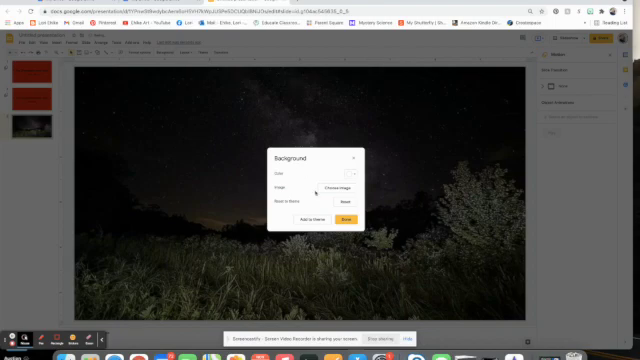
{"action": "left_click", "coordinate": [348, 219]}
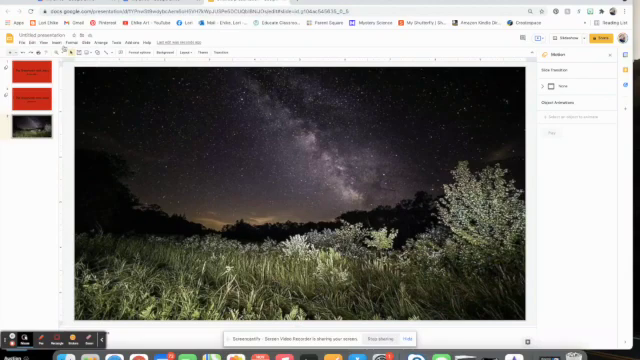
Step: Insert a green-robed cartoon shepherd with a staff from a 'shepherd png' web search
{"action": "left_click", "coordinate": [28, 40]}
{"action": "type", "text": "shepherd.png"}
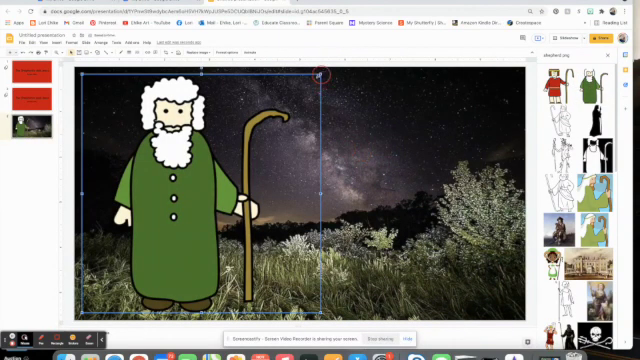
Step: Shrink the green-robed shepherd by dragging its corner handle
{"action": "left_click_drag", "start_coordinate": [321, 74], "coordinate": [205, 183]}
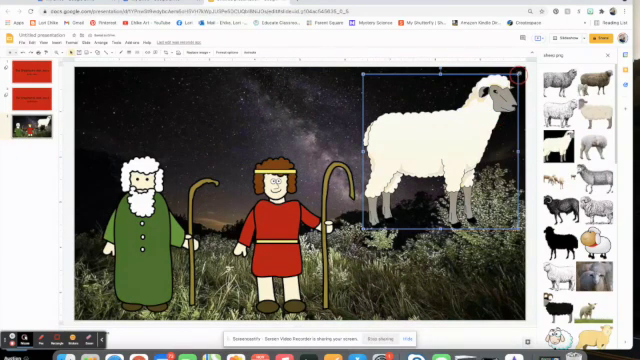
Step: Shrink the large sheep and move the sheep down into the grassy field
{"action": "left_click_drag", "start_coordinate": [515, 75], "coordinate": [460, 150]}
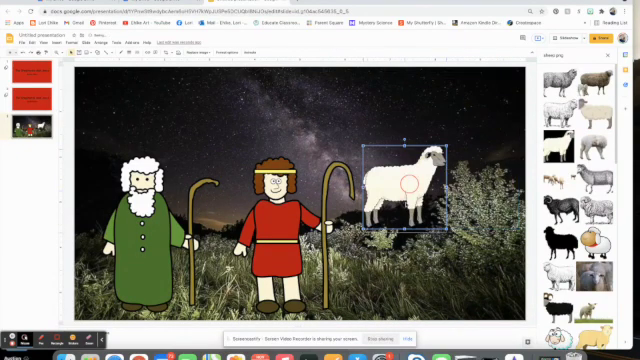
{"action": "left_click_drag", "start_coordinate": [410, 190], "coordinate": [385, 265]}
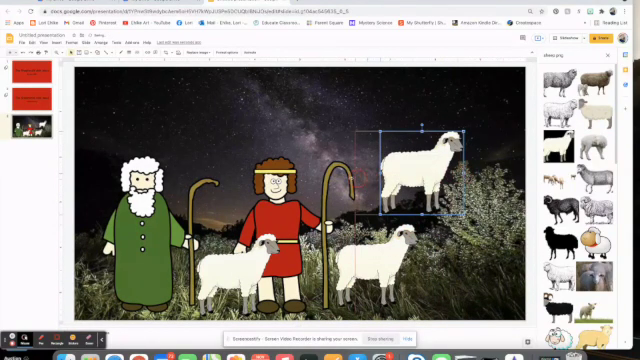
{"action": "left_click_drag", "start_coordinate": [425, 170], "coordinate": [335, 165]}
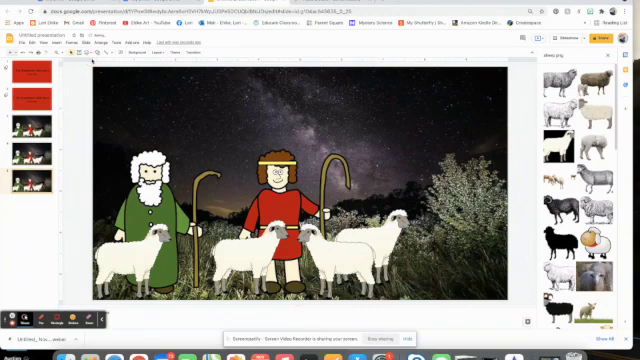
Step: Select the red-robed shepherd and duplicate the night-scene slide twice
{"action": "left_click", "coordinate": [332, 250]}
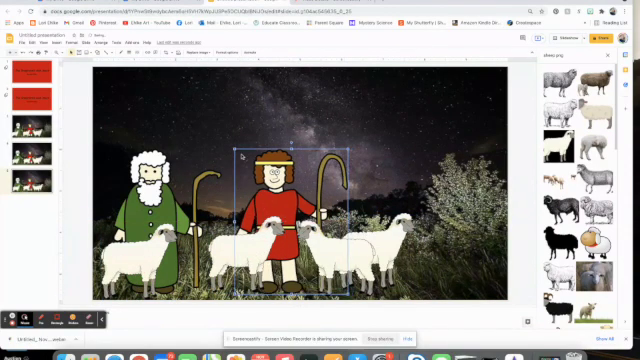
{"action": "left_click", "coordinate": [83, 41]}
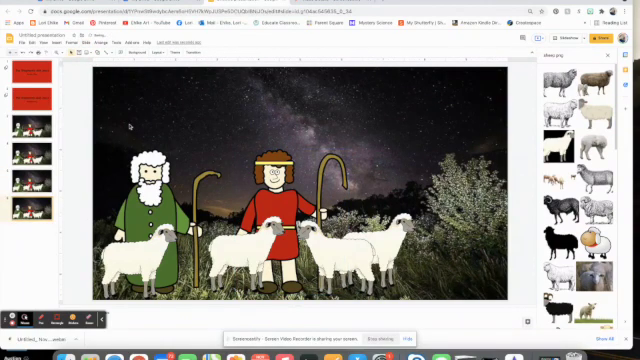
{"action": "left_click", "coordinate": [160, 200]}
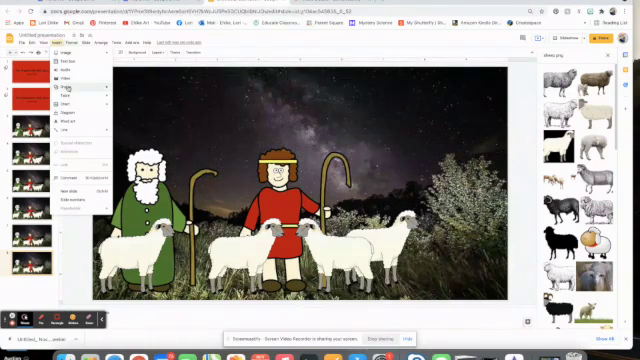
Step: Insert a white starburst image from a 'star png' web search into the top-right sky
{"action": "left_click", "coordinate": [60, 56]}
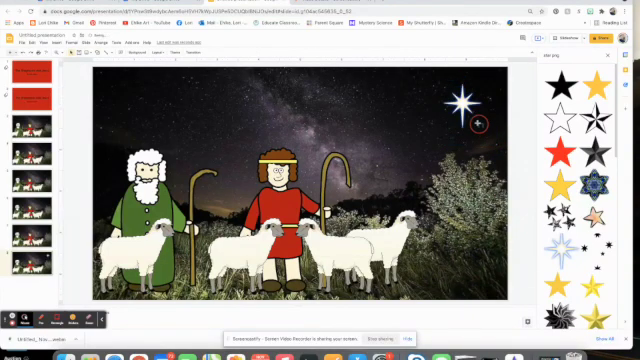
{"action": "left_click", "coordinate": [461, 98]}
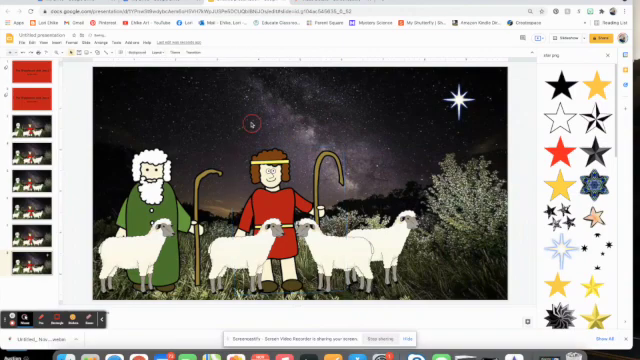
Step: Duplicate the starry shepherds slide and search the web for 'angel png' images
{"action": "left_click", "coordinate": [112, 41]}
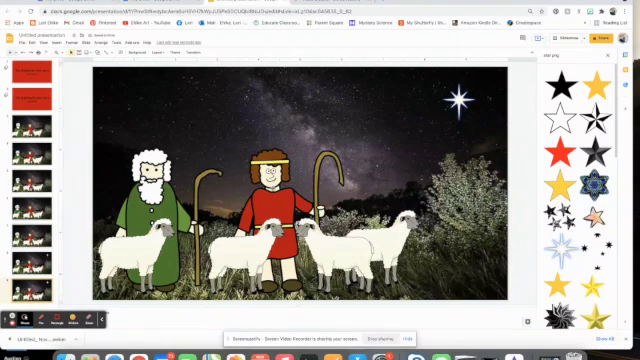
{"action": "left_click", "coordinate": [285, 195]}
{"action": "type", "text": "ngel"}
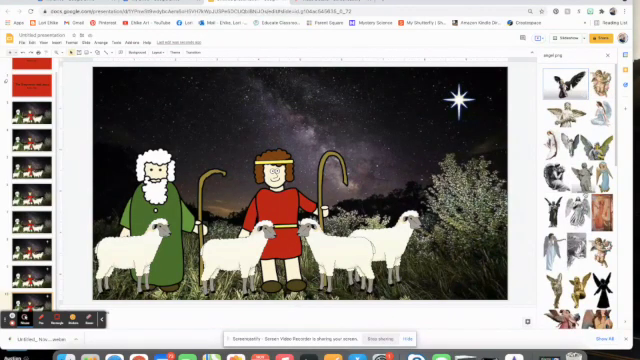
Step: Scroll the image search results down to the three-angels picture
{"action": "scroll", "scroll_direction": "down", "scroll_amount": 3}
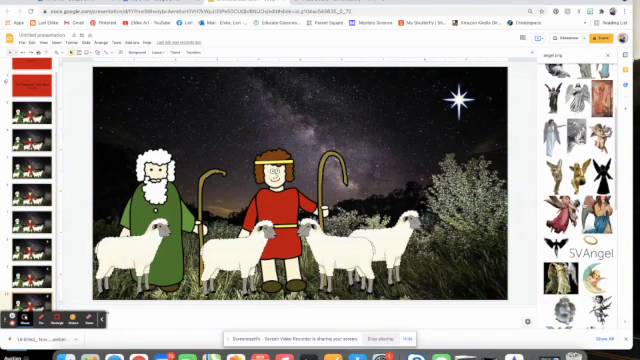
{"action": "scroll", "scroll_direction": "down", "scroll_amount": 3}
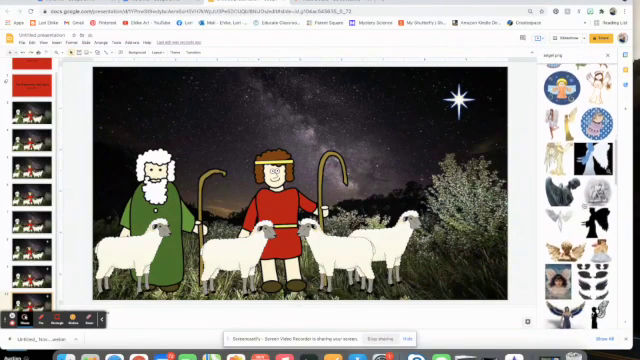
{"action": "scroll", "scroll_direction": "down", "scroll_amount": 3}
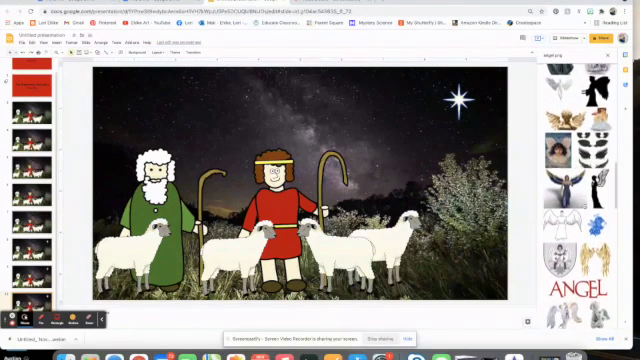
{"action": "scroll", "scroll_direction": "down", "scroll_amount": 3}
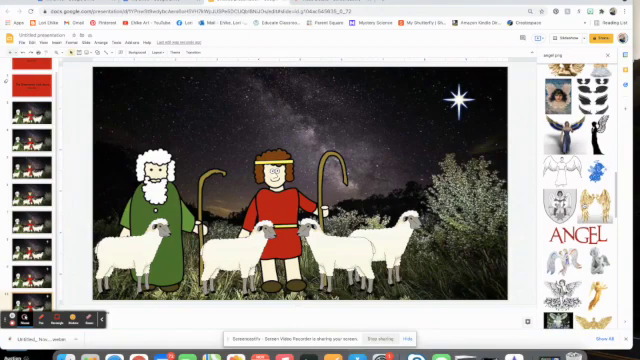
{"action": "scroll", "scroll_direction": "down", "scroll_amount": 3}
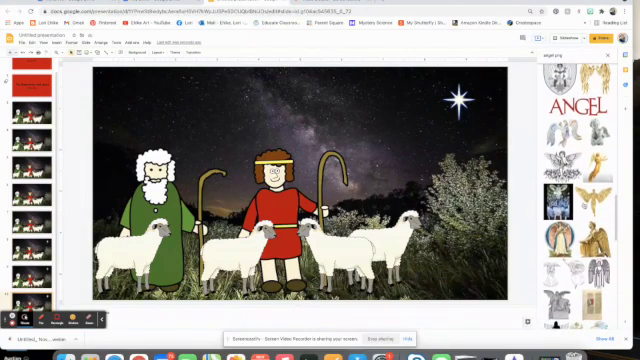
{"action": "scroll", "scroll_direction": "down", "scroll_amount": 3}
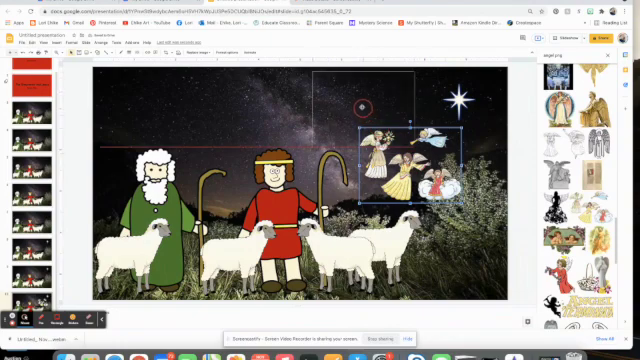
Step: Shrink the angels beside the star, duplicate the slide, and enlarge the angels slightly
{"action": "left_click_drag", "start_coordinate": [407, 165], "coordinate": [398, 105]}
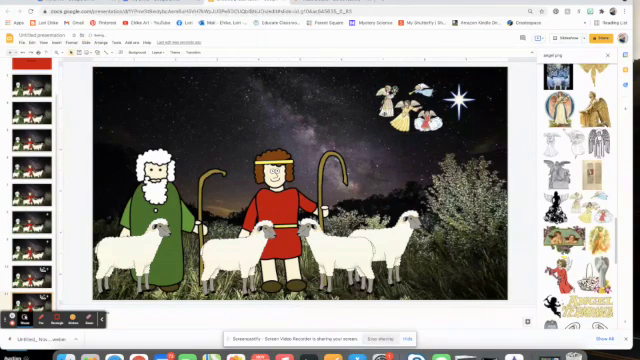
{"action": "left_click", "coordinate": [405, 105]}
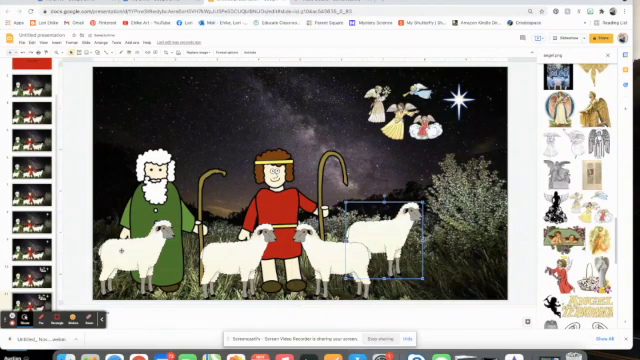
{"action": "left_click", "coordinate": [90, 41]}
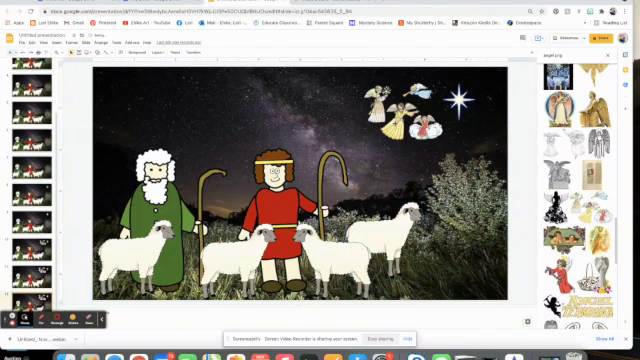
{"action": "left_click", "coordinate": [410, 105]}
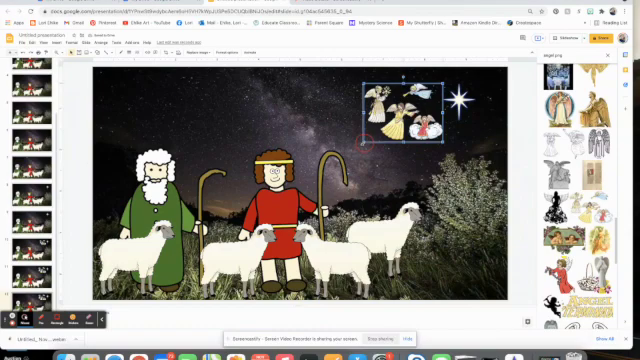
{"action": "left_click_drag", "start_coordinate": [400, 110], "coordinate": [400, 95]}
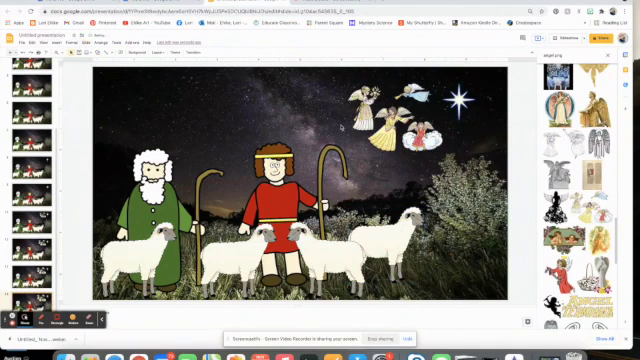
Step: Duplicate the slide again and enlarge the angel group further on the new copy
{"action": "left_click", "coordinate": [390, 110]}
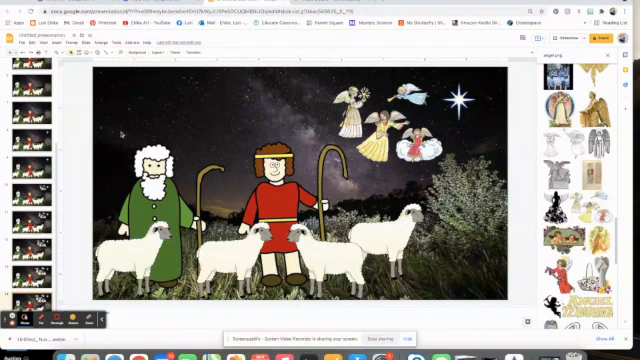
{"action": "left_click", "coordinate": [82, 41]}
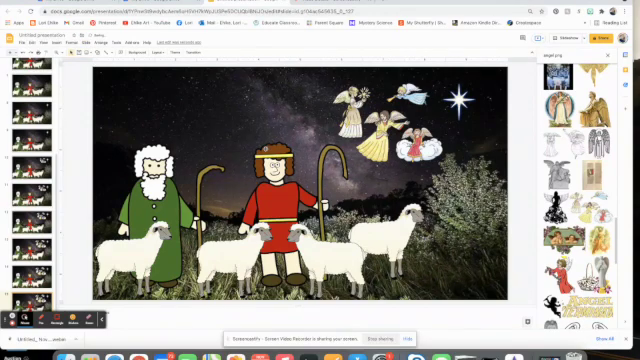
{"action": "left_click", "coordinate": [385, 120]}
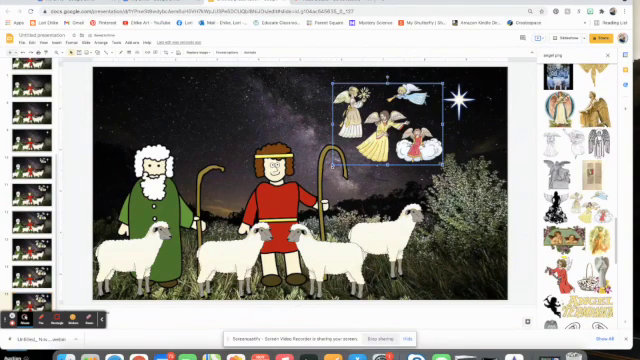
{"action": "left_click_drag", "start_coordinate": [385, 110], "coordinate": [385, 135]}
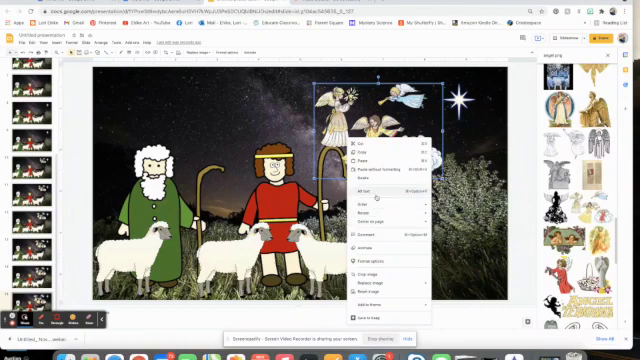
{"action": "left_click", "coordinate": [353, 205]}
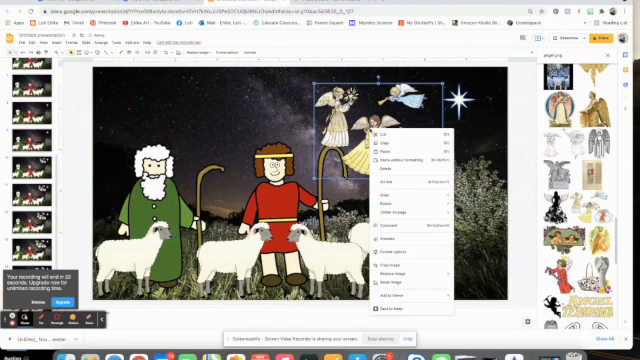
{"action": "left_click", "coordinate": [385, 190]}
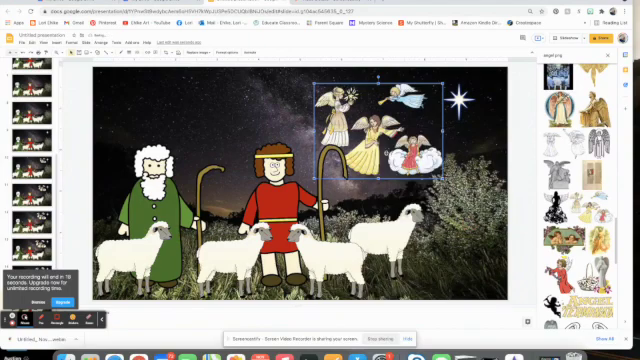
{"action": "left_click", "coordinate": [150, 85]}
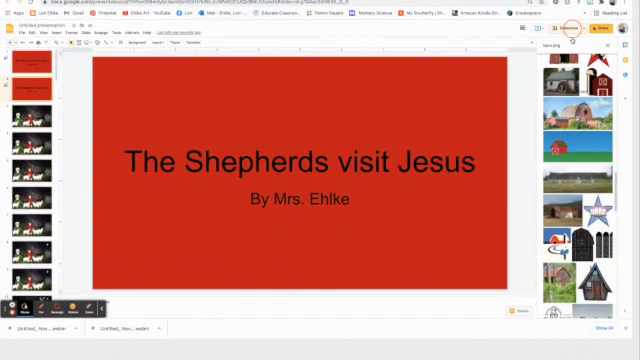
Step: Present the story deck as a slideshow from the title slide
{"action": "left_click", "coordinate": [25, 110]}
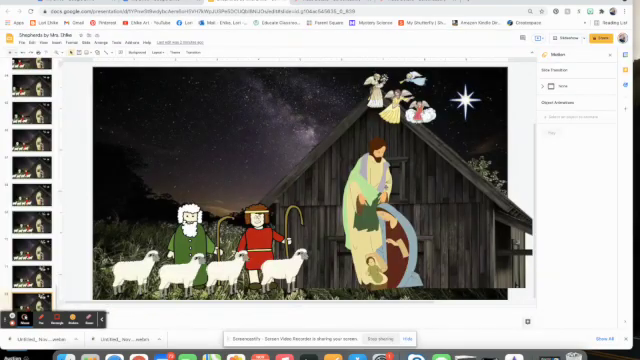
{"action": "mouse_move", "coordinate": [243, 160]}
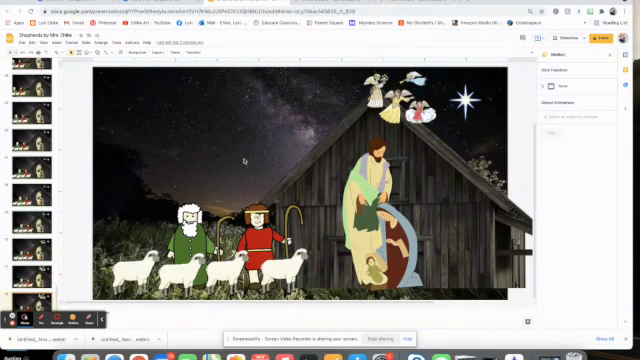